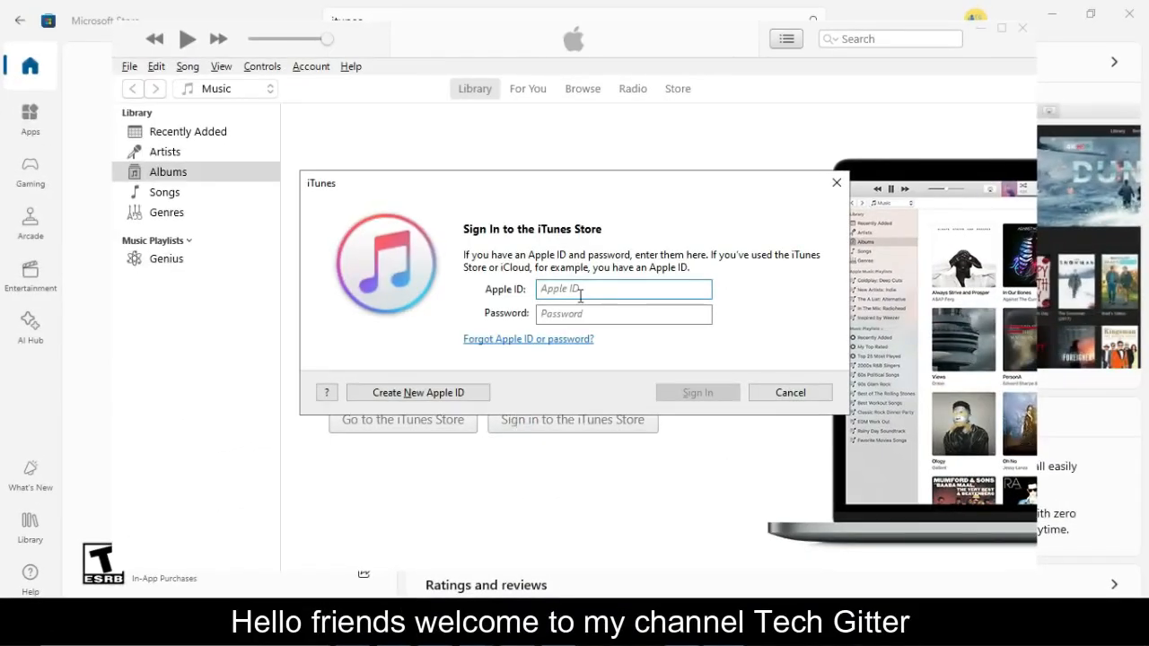
# Sign in to the iTunes Store and continue past the welcome screen to the music page
pyautogui.click(790, 392)
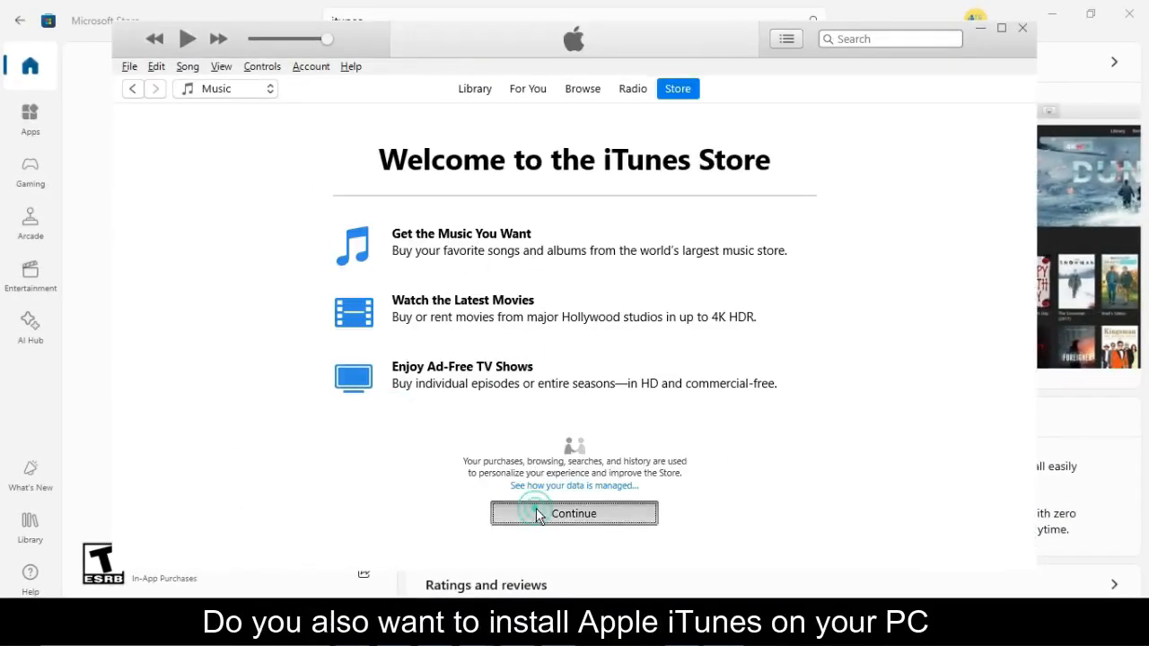
pyautogui.click(574, 514)
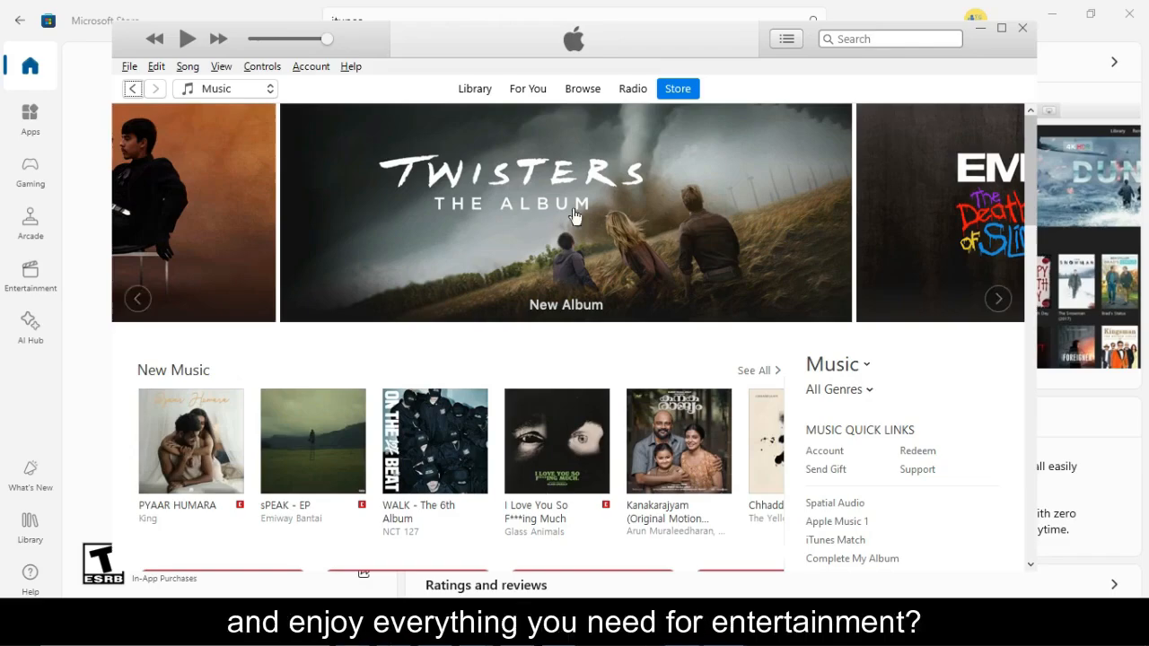
pyautogui.scroll(-3)
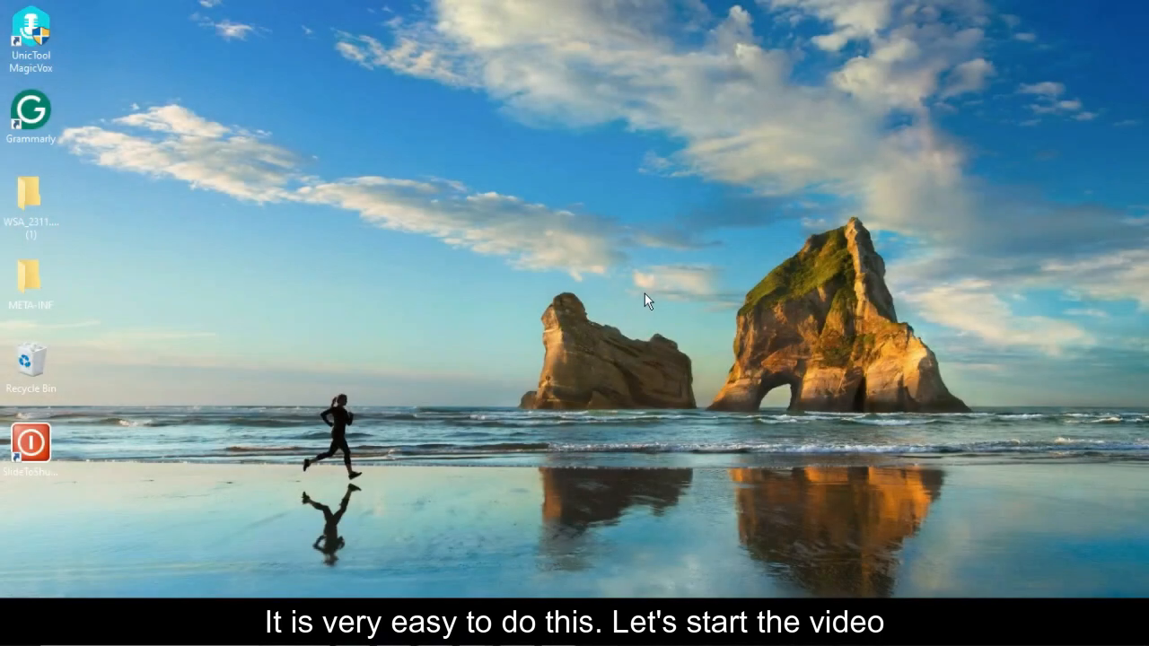
# Search Windows for 'microsoft store' so Microsoft Store appears as the best match
pyautogui.click(14, 629)
pyautogui.write('microsoft sto')
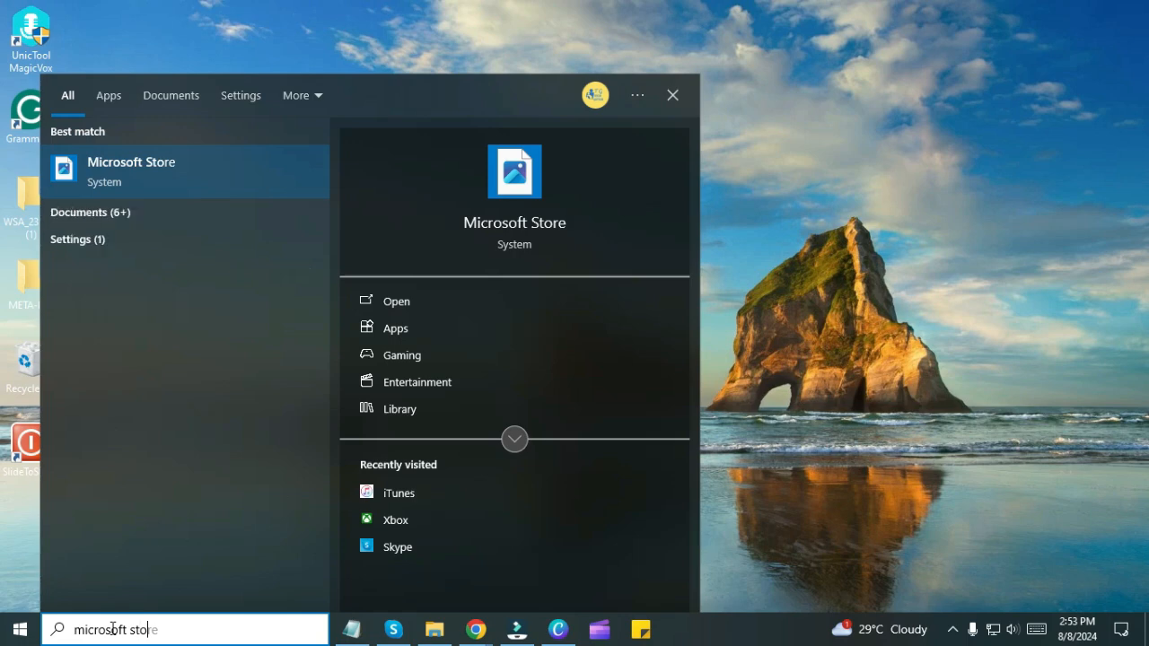
pyautogui.moveTo(148, 180)
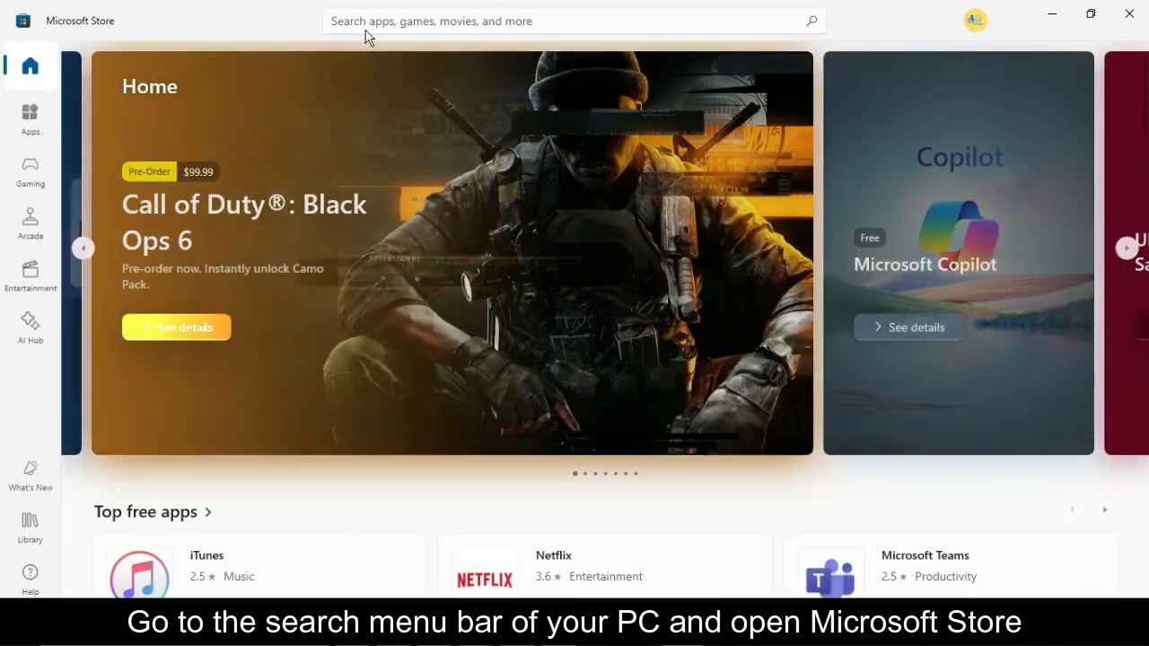
# Search the Microsoft Store catalogue for 'itunes' to list the free iTunes app
pyautogui.click(575, 21)
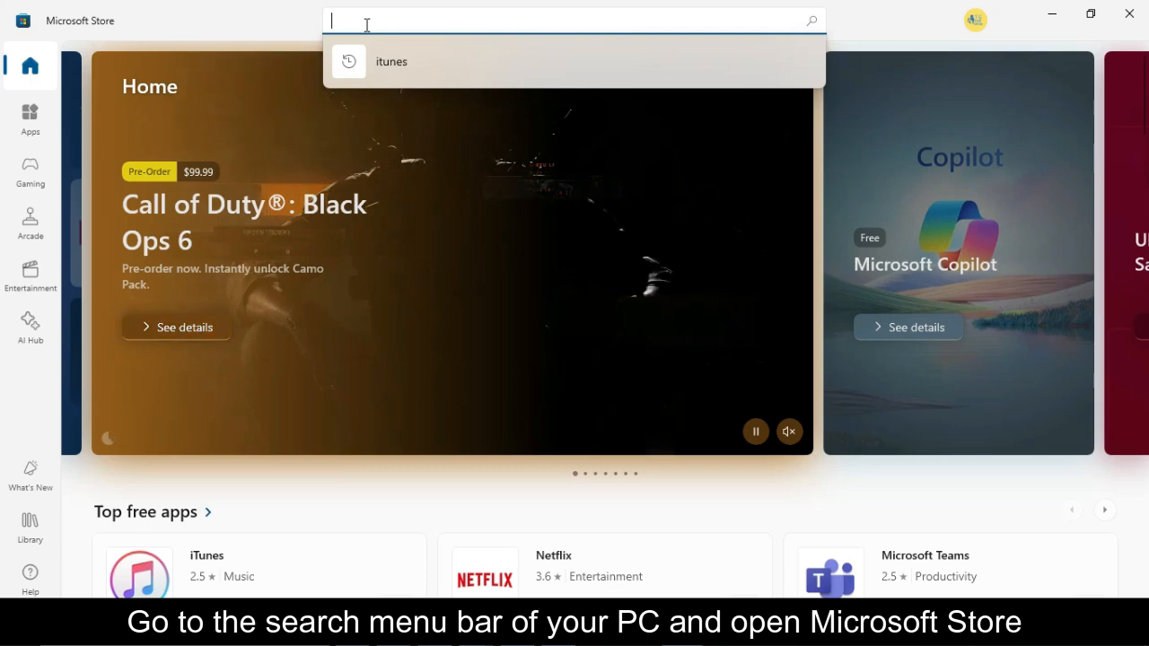
pyautogui.write('itun')
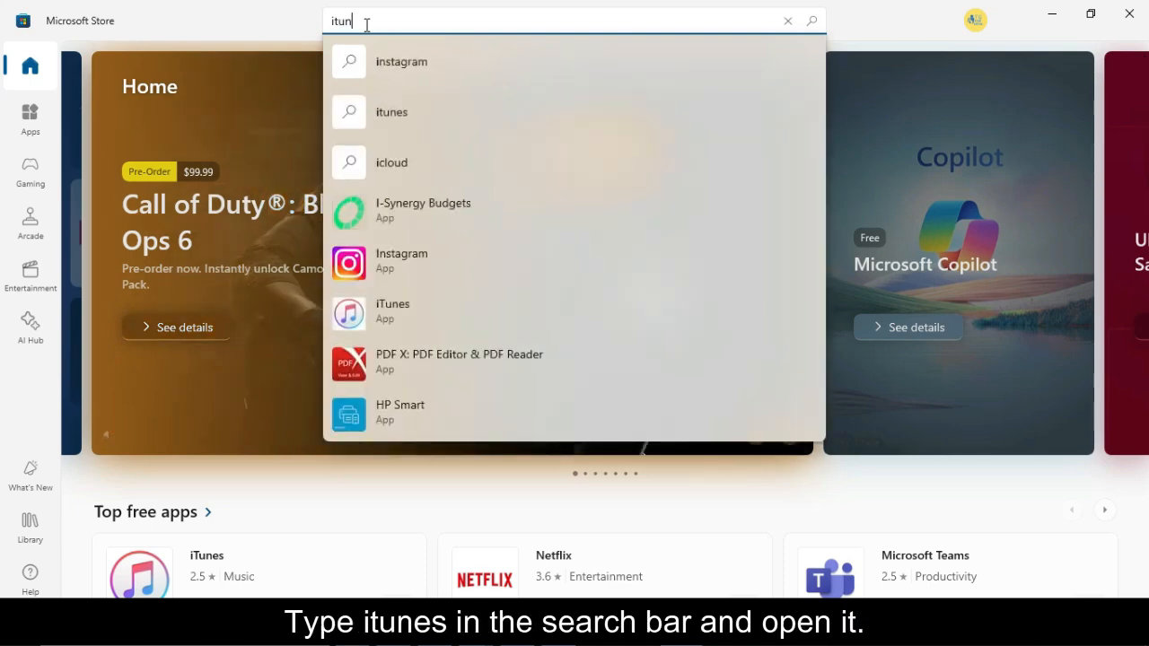
pyautogui.write('es')
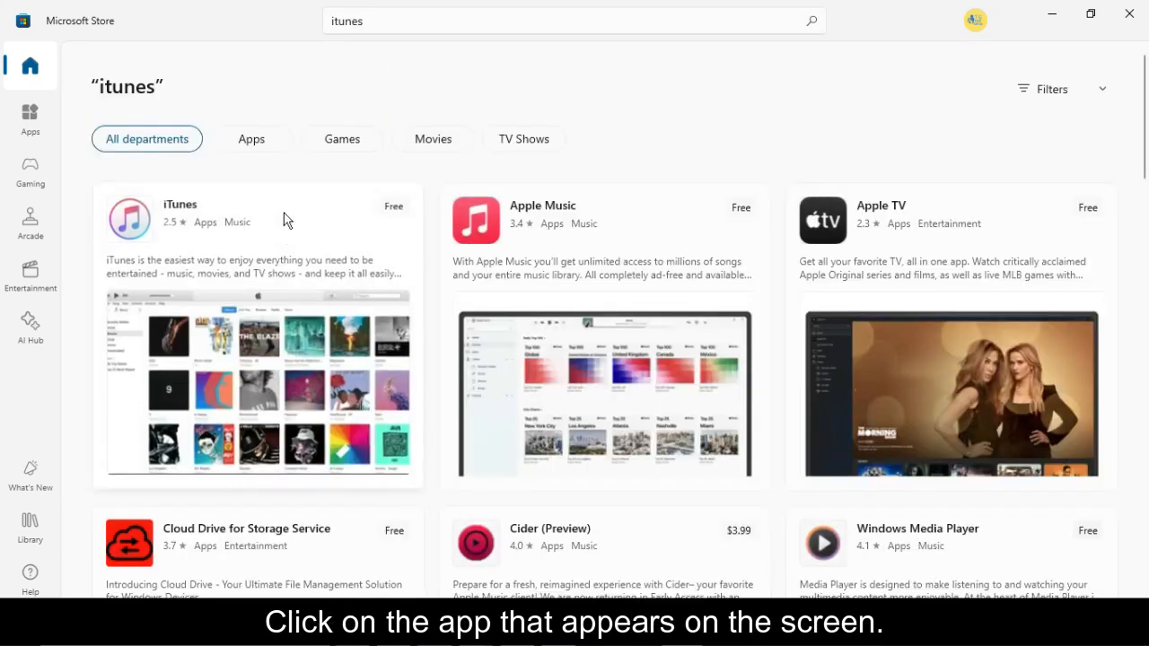
# Open the iTunes by Apple Inc. product page from the search results
pyautogui.click(258, 220)
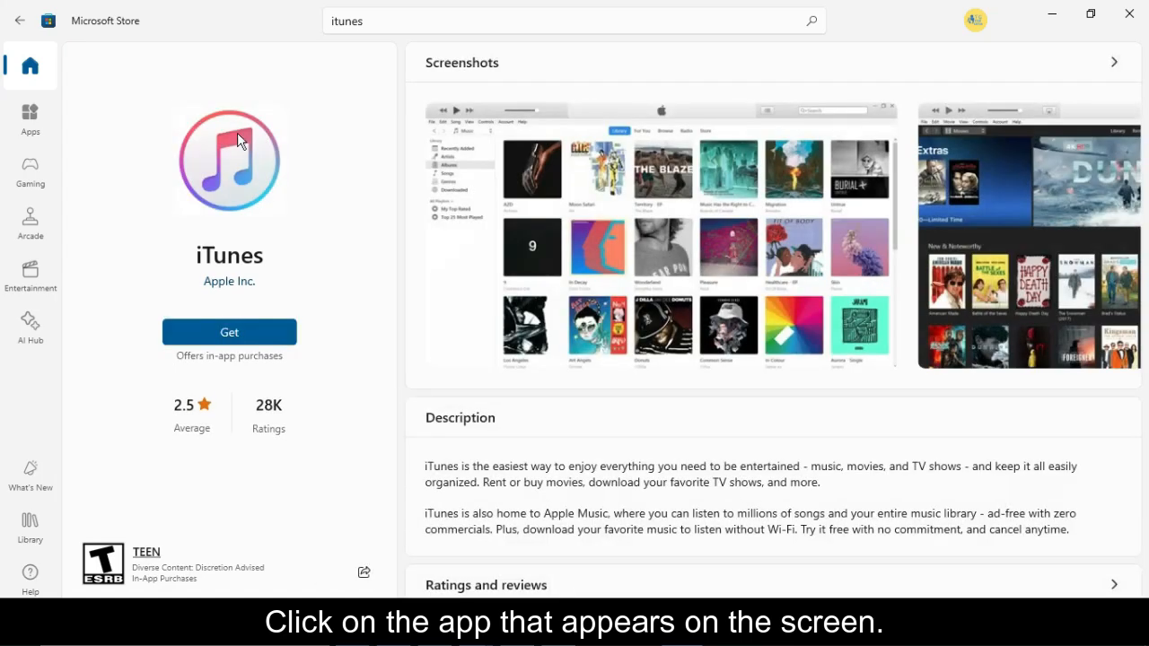
pyautogui.moveTo(227, 286)
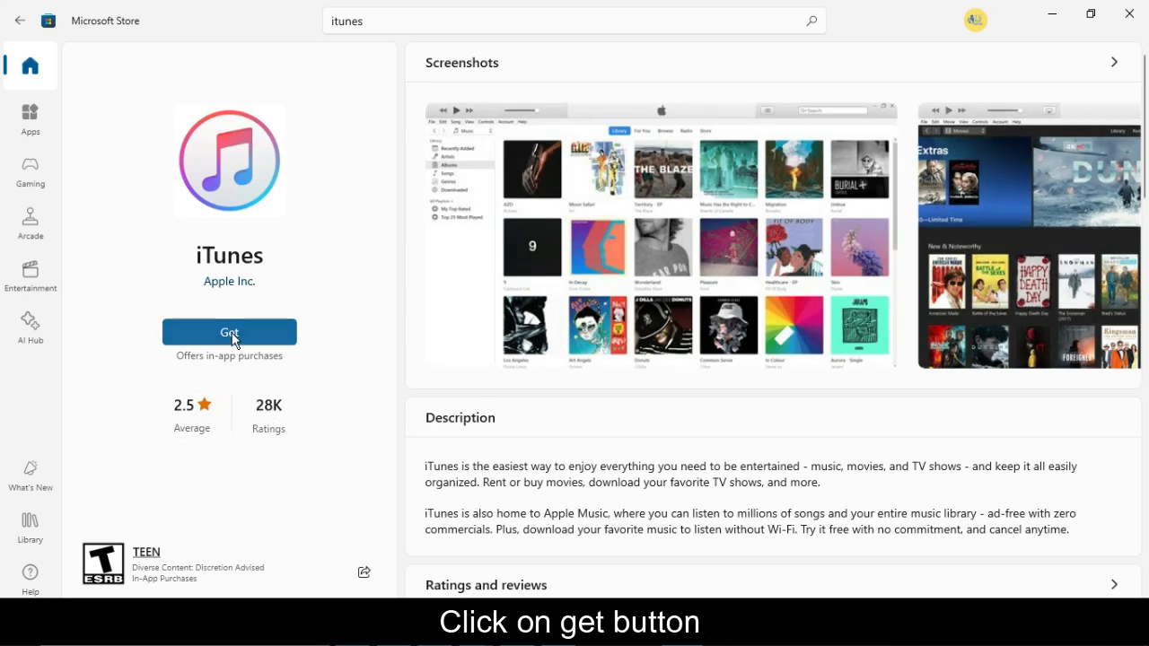
# Get iTunes and let the download and installation complete
pyautogui.click(229, 332)
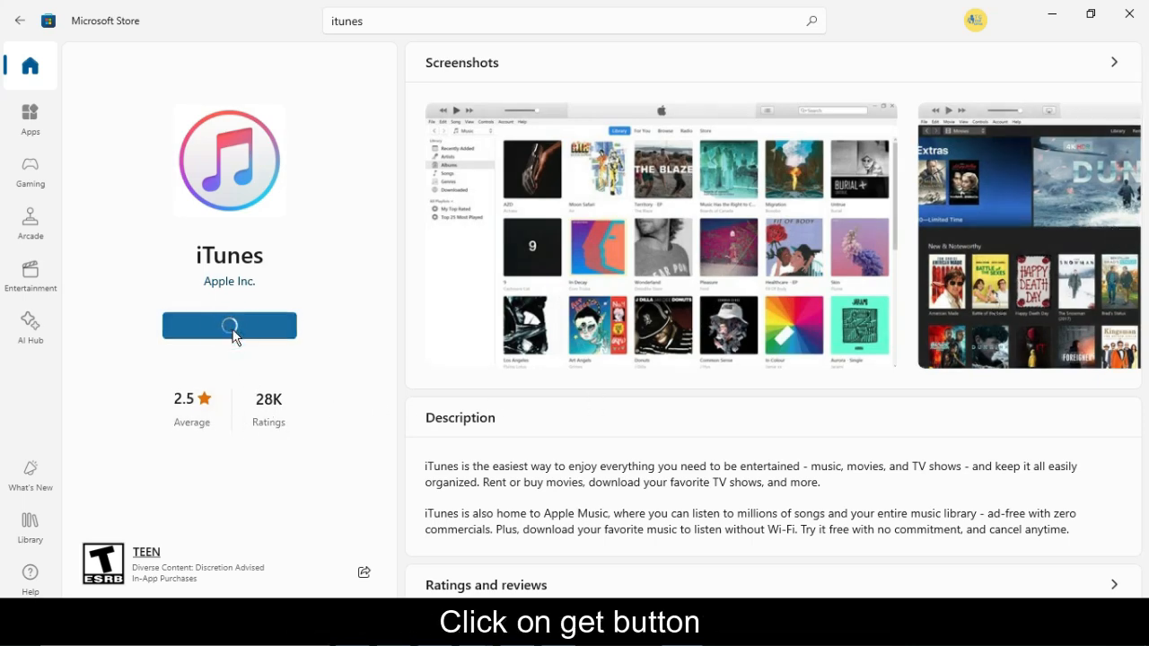
pyautogui.click(229, 325)
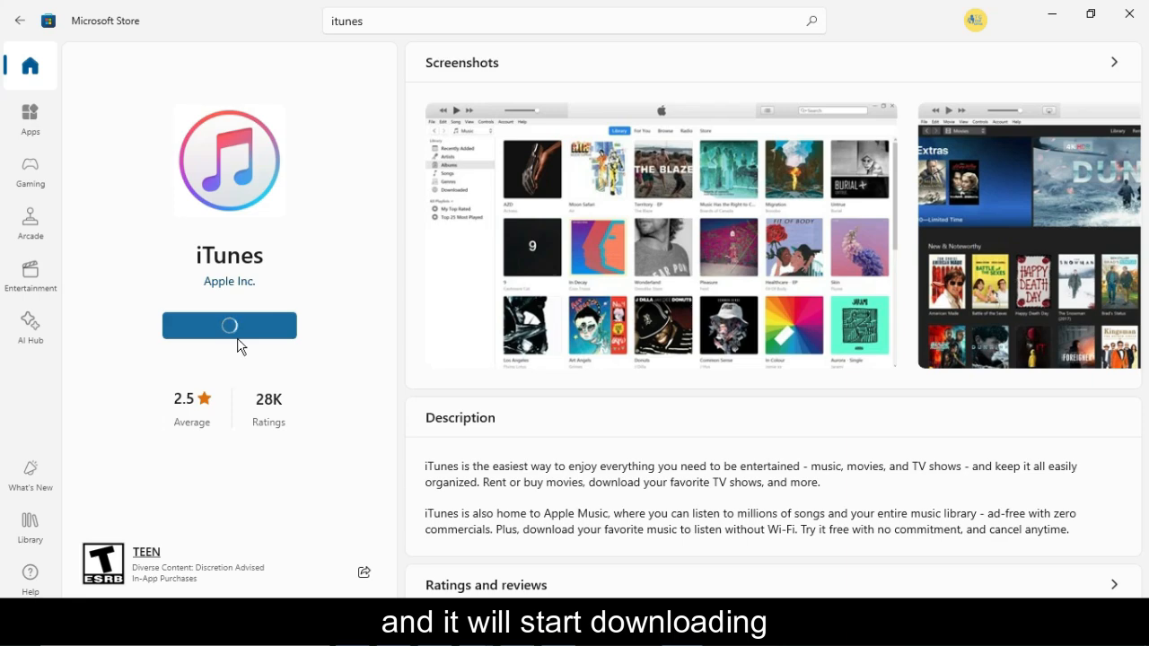
pyautogui.click(229, 325)
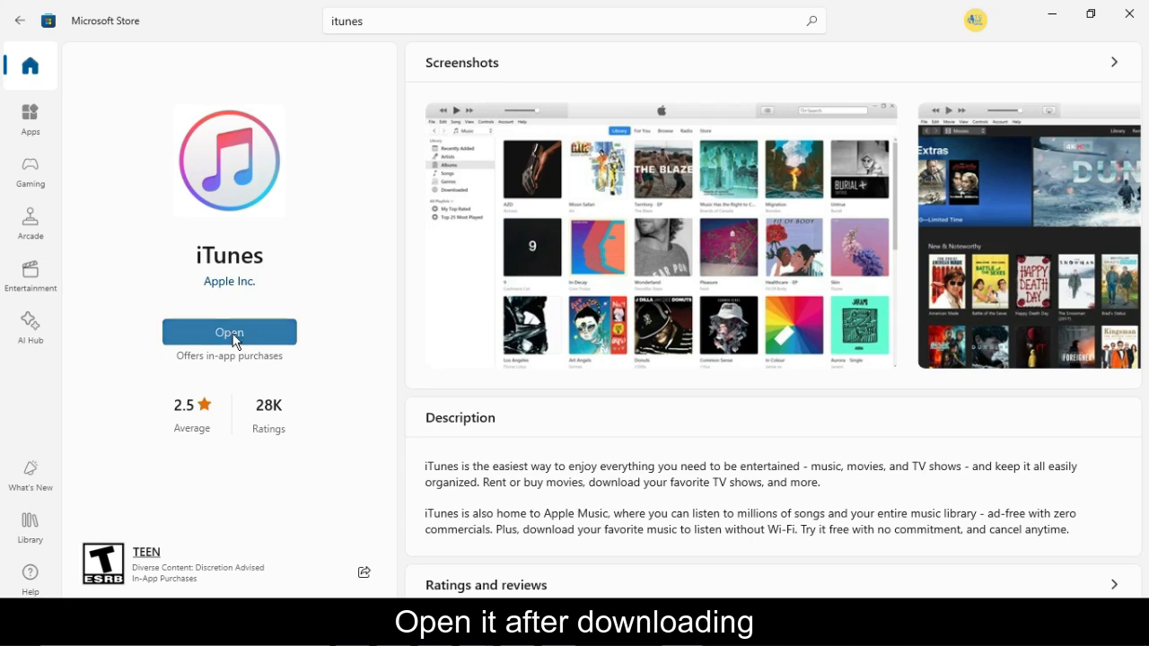
# Launch the installed iTunes and agree to its software licence agreement
pyautogui.click(229, 332)
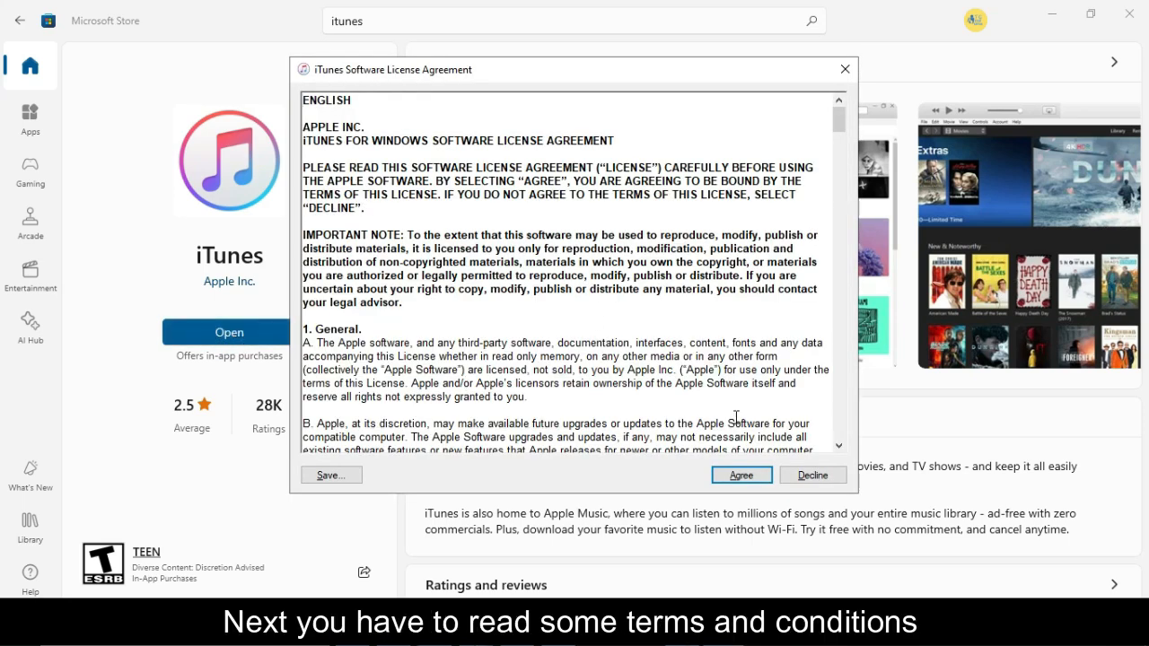
pyautogui.click(741, 475)
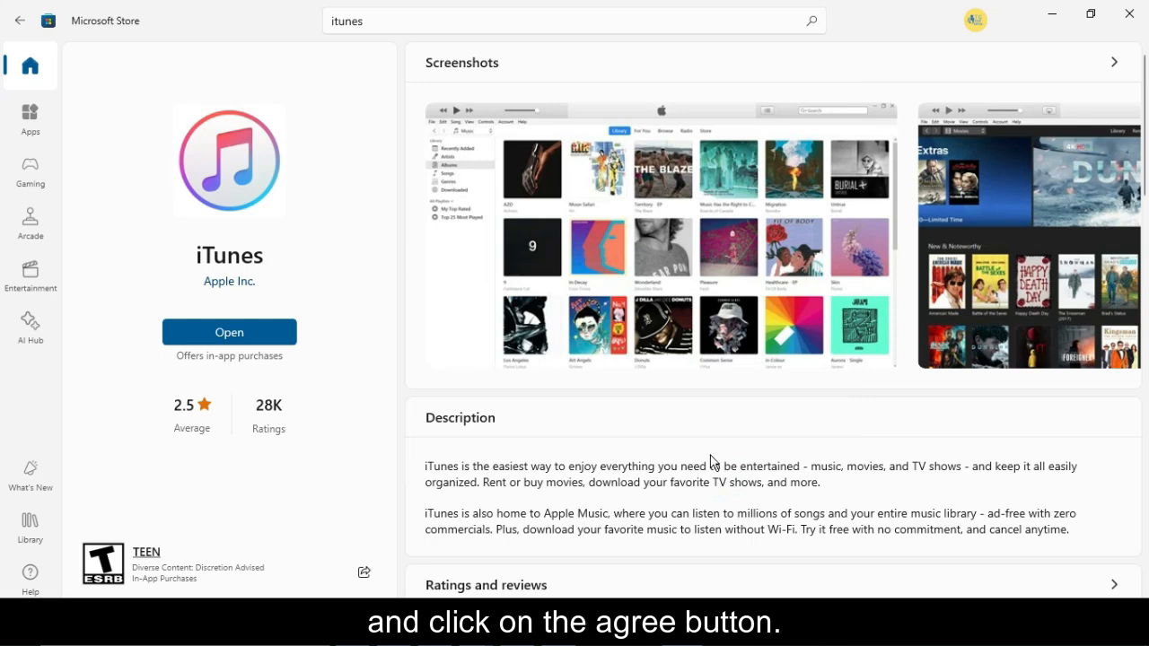
pyautogui.moveTo(723, 436)
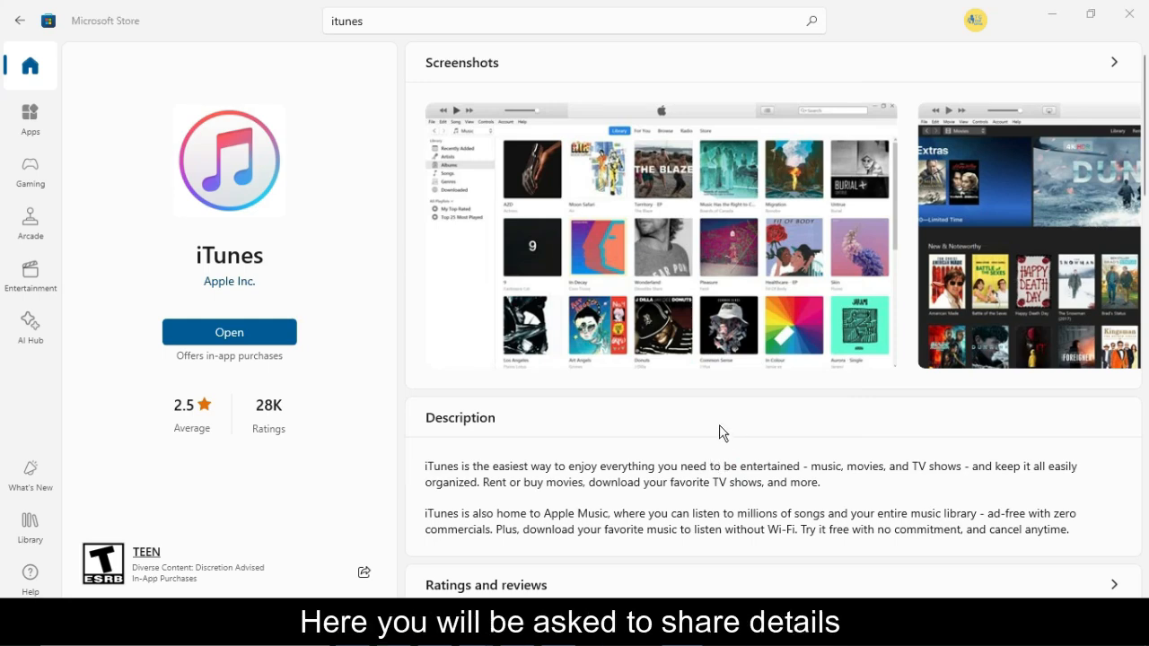
pyautogui.click(229, 332)
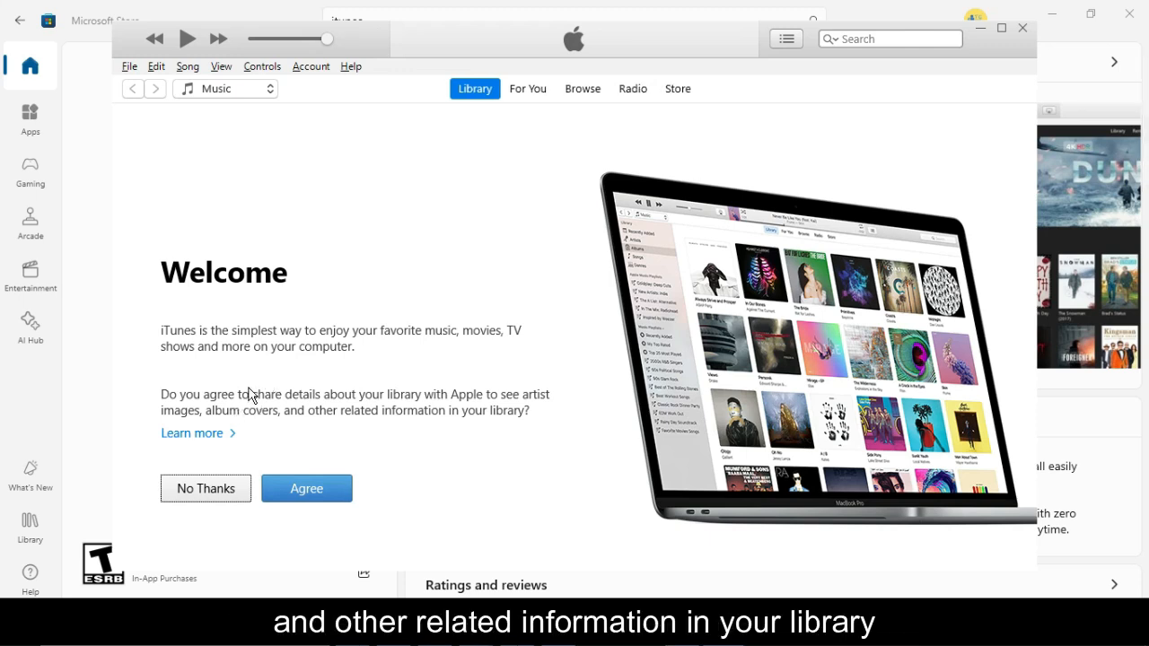
pyautogui.moveTo(267, 465)
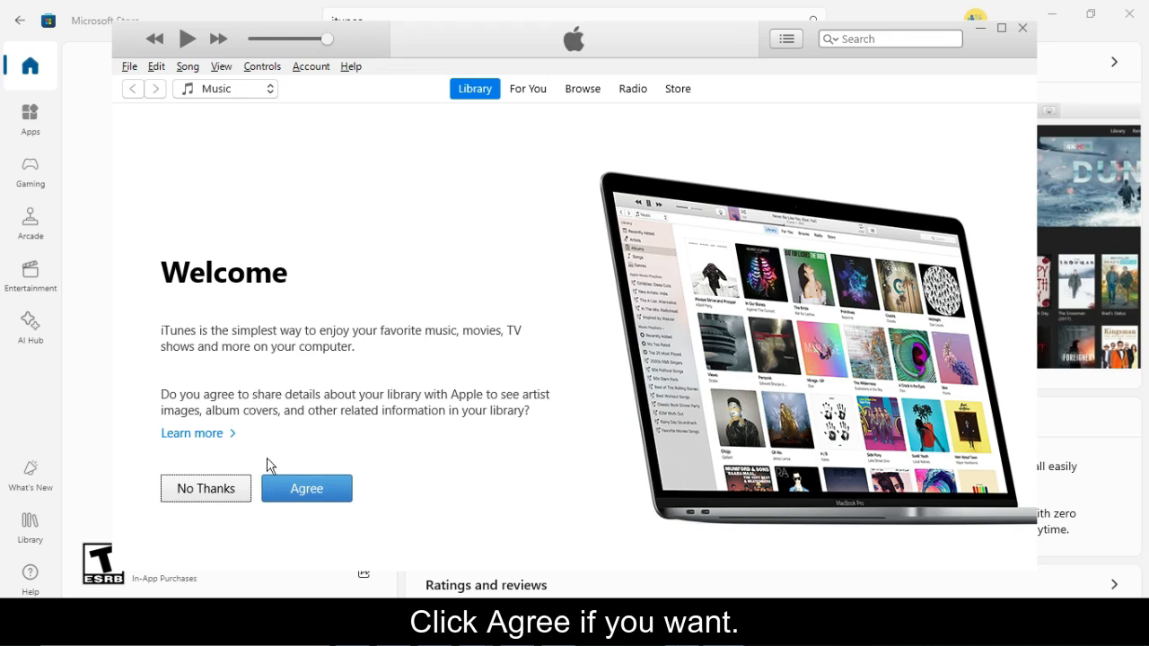
# Answer the library-details sharing prompt to reach the Music library page
pyautogui.click(307, 488)
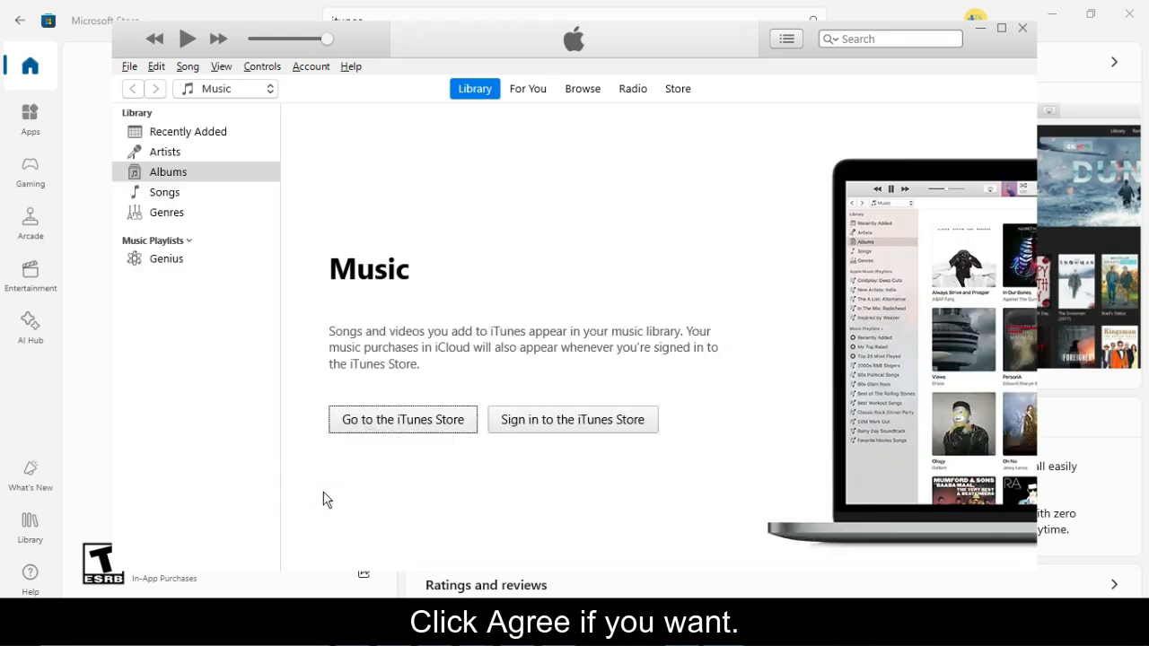
pyautogui.moveTo(458, 427)
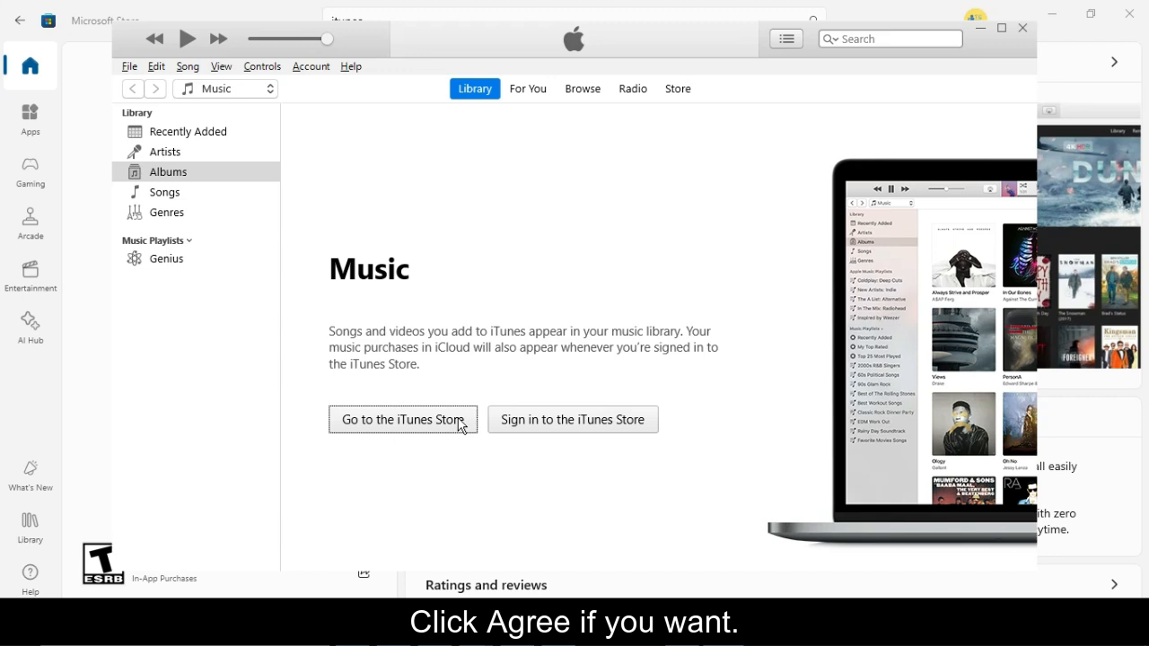
pyautogui.moveTo(516, 424)
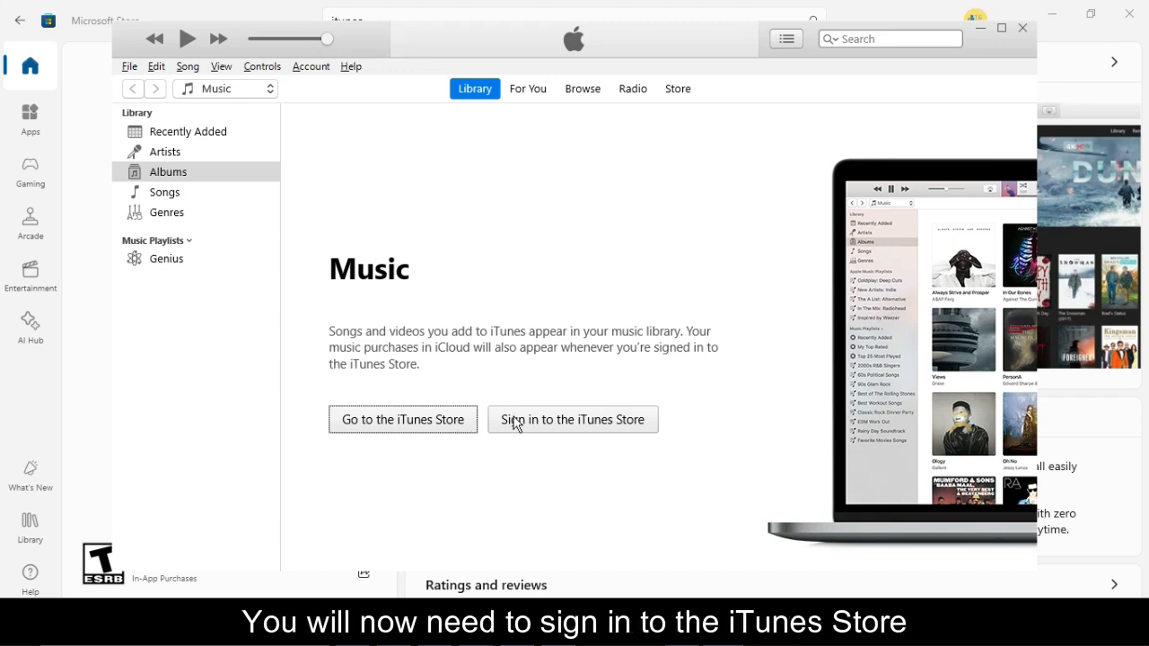
# Sign in to the iTunes Store with the Apple ID to reach the store's music page
pyautogui.click(572, 419)
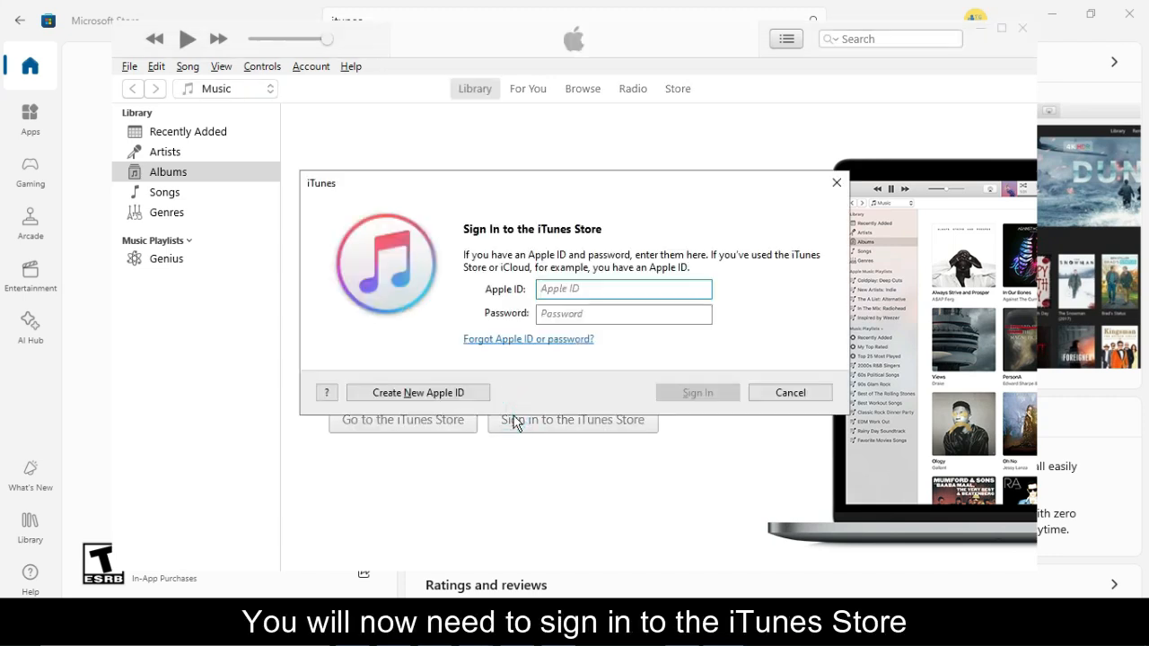
pyautogui.click(623, 288)
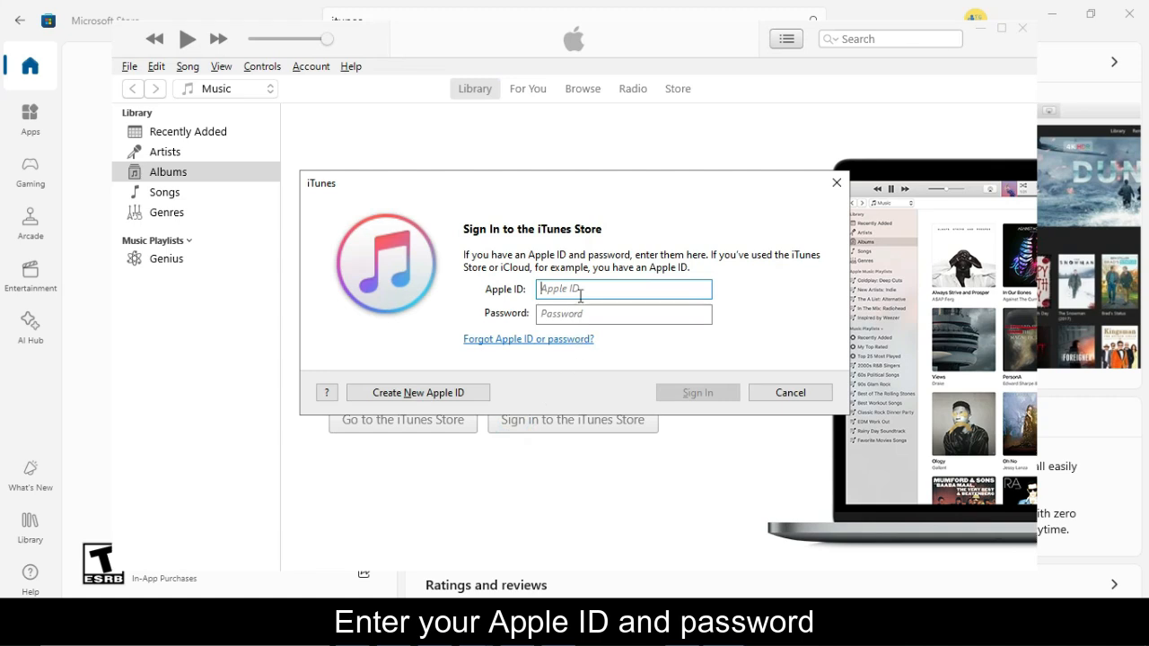
pyautogui.click(623, 313)
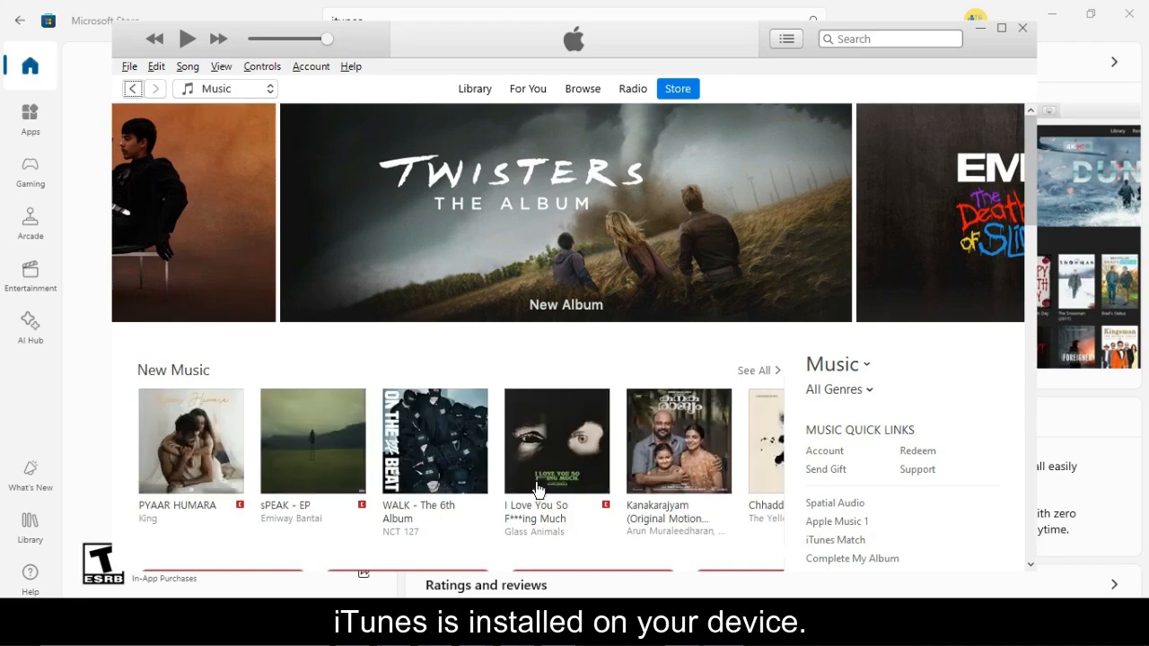
pyautogui.moveTo(575, 223)
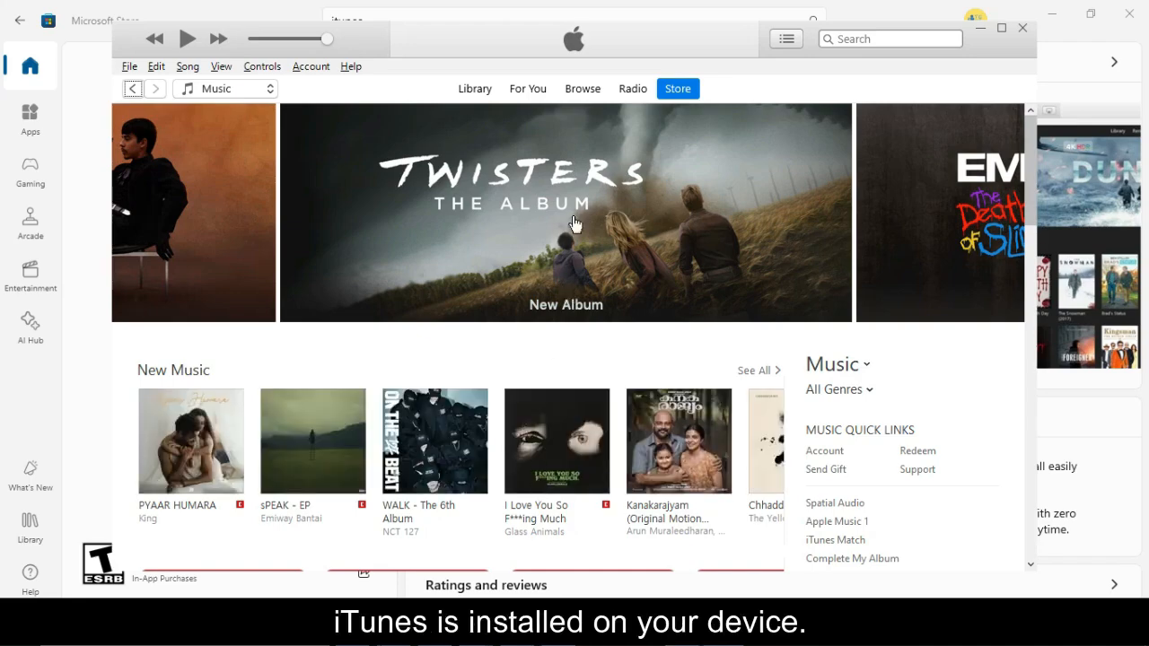
# Browse the store's music listings and open the PYAAR HUMARA album by King
pyautogui.scroll(-3)
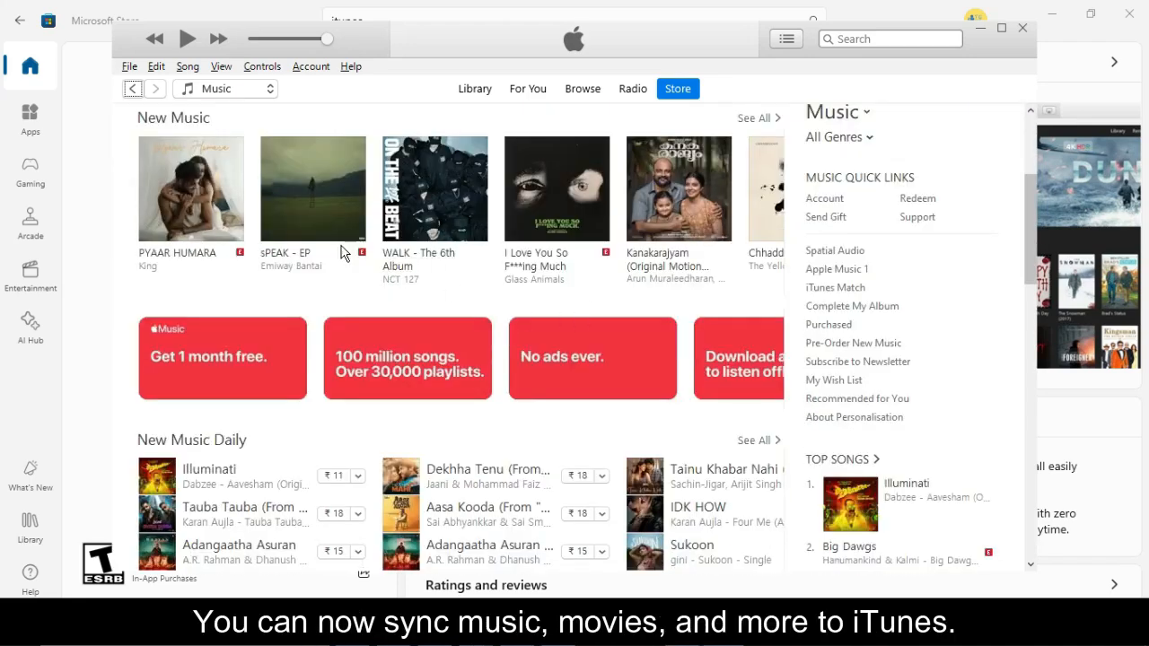
pyautogui.scroll(-3)
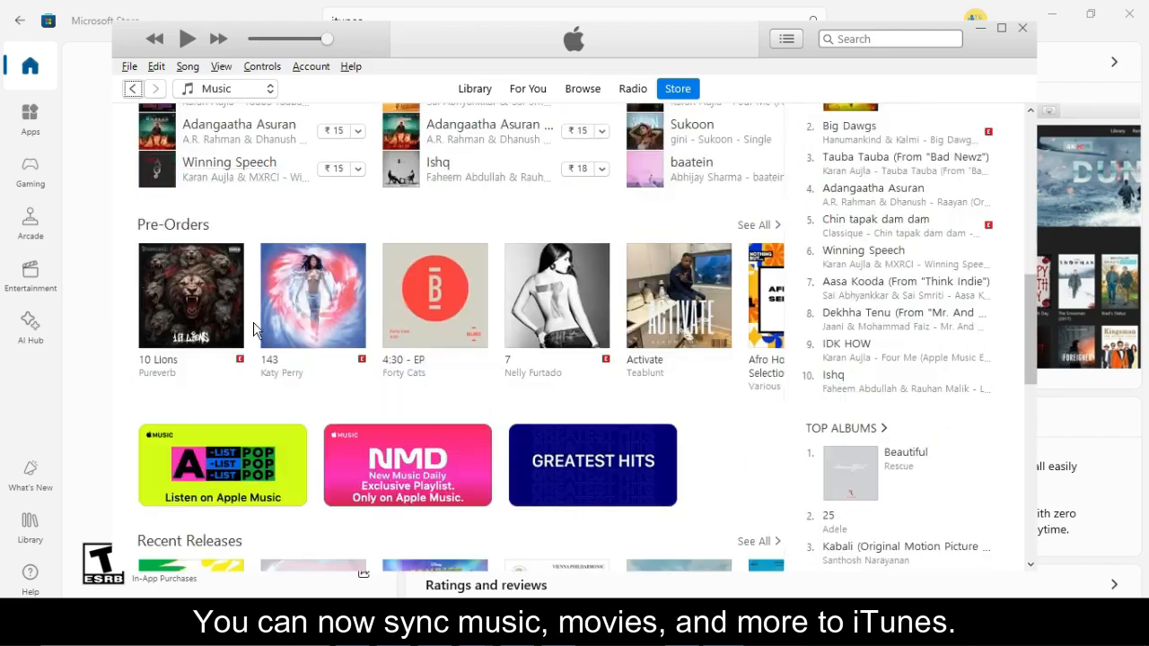
pyautogui.scroll(-3)
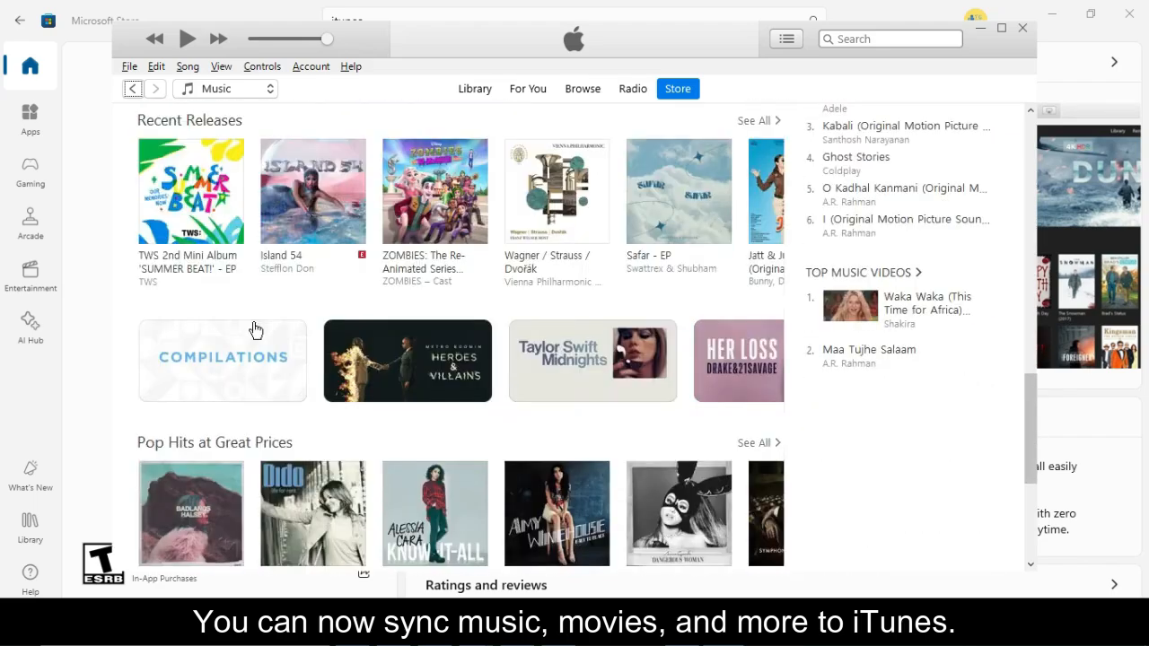
pyautogui.scroll(3)
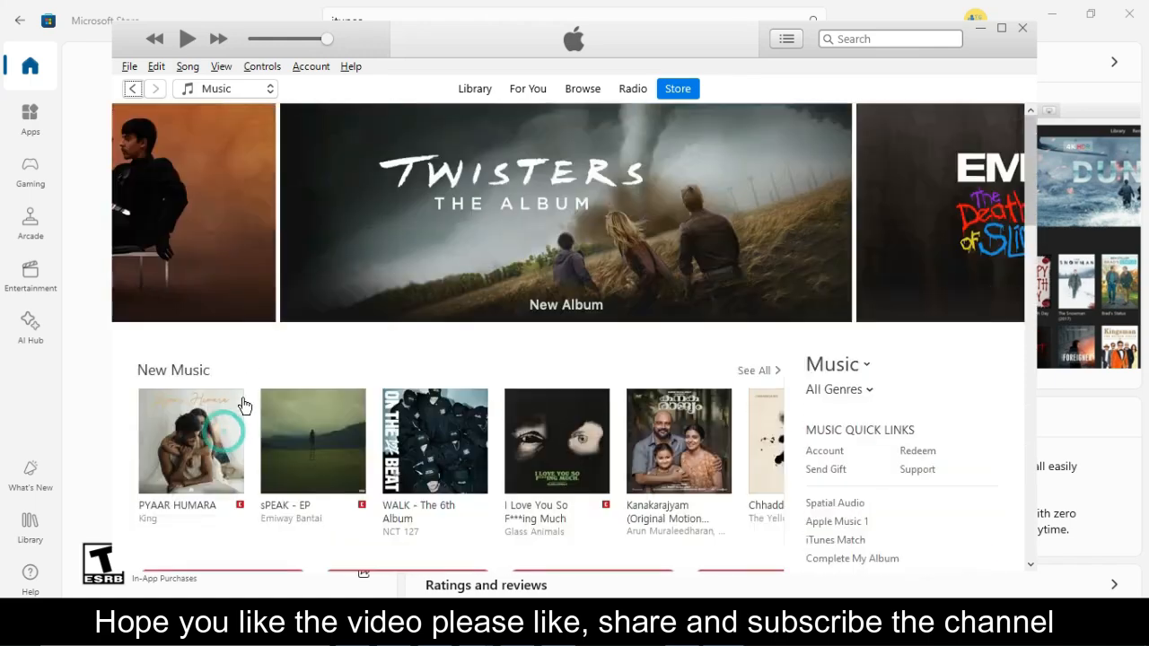
pyautogui.click(190, 441)
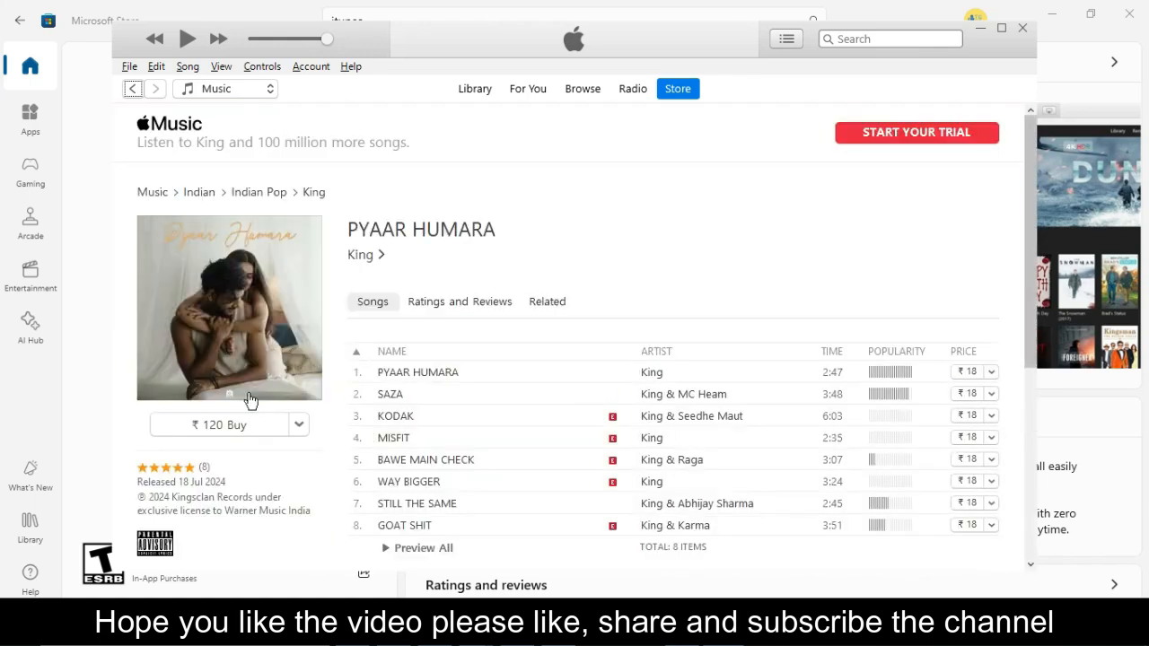